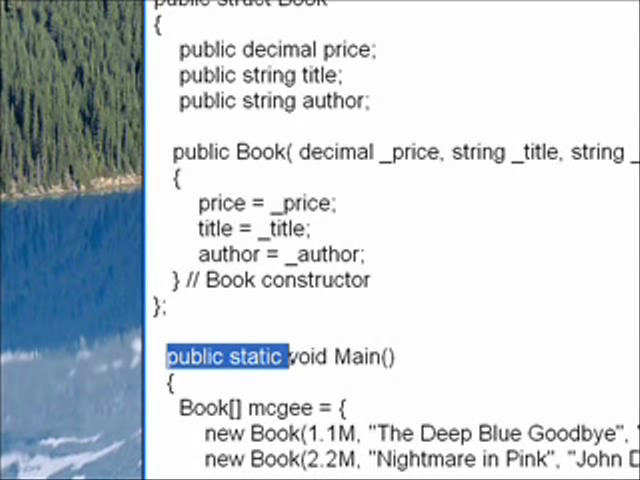
{"action": "scroll", "scroll_direction": "up", "scroll_amount": 3}
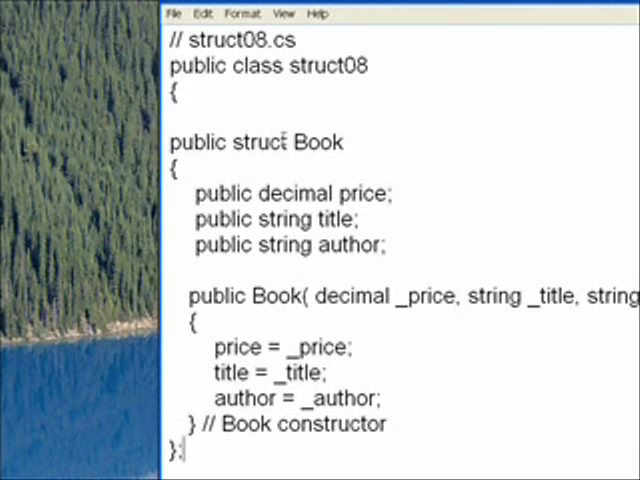
{"action": "left_click_drag", "start_coordinate": [174, 142], "coordinate": [388, 246]}
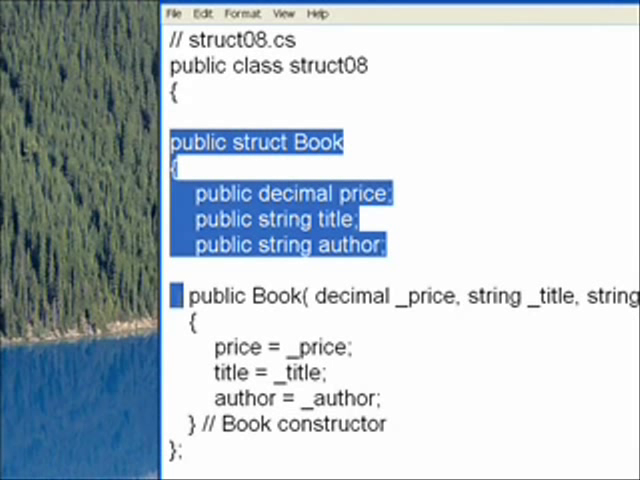
{"action": "scroll", "scroll_direction": "down", "scroll_amount": 3}
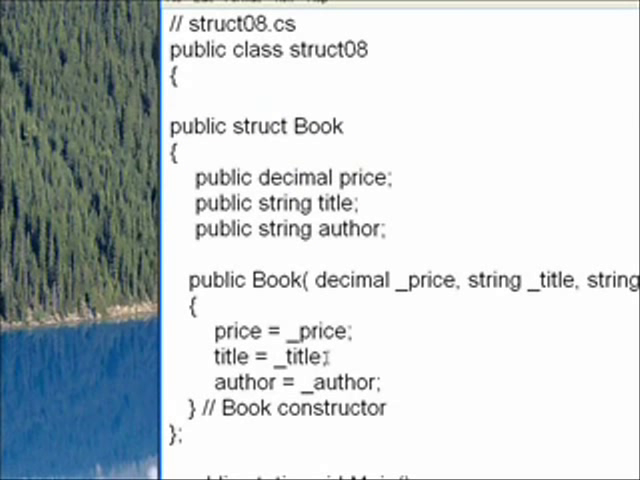
{"action": "scroll", "scroll_direction": "down", "scroll_amount": 3}
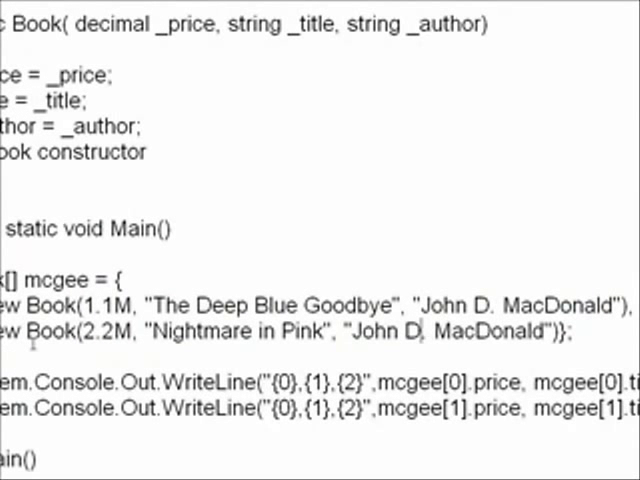
{"action": "scroll", "scroll_direction": "left", "scroll_amount": 3}
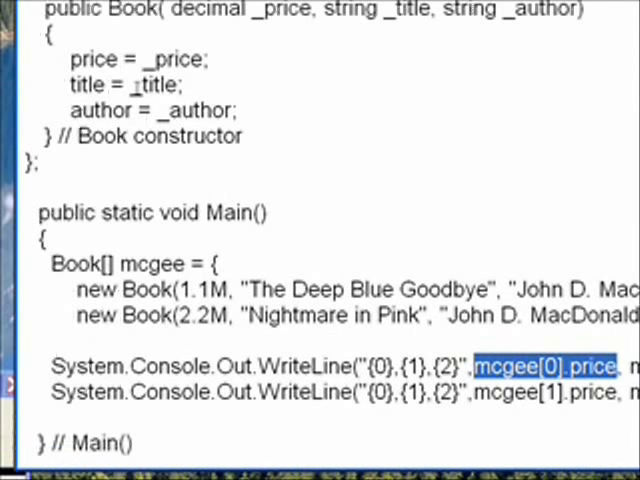
{"action": "scroll", "scroll_direction": "up", "scroll_amount": 3}
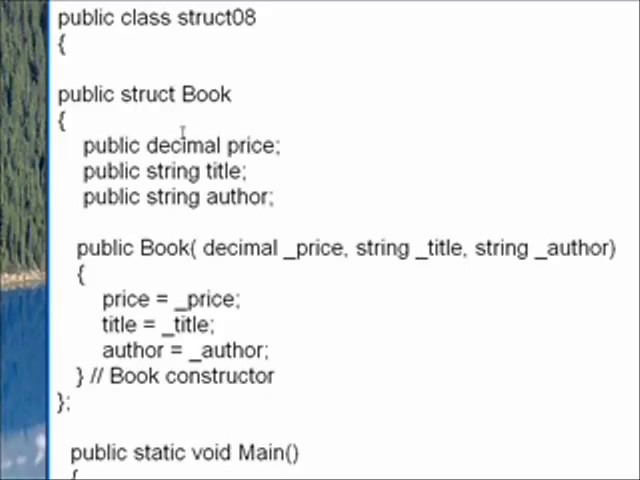